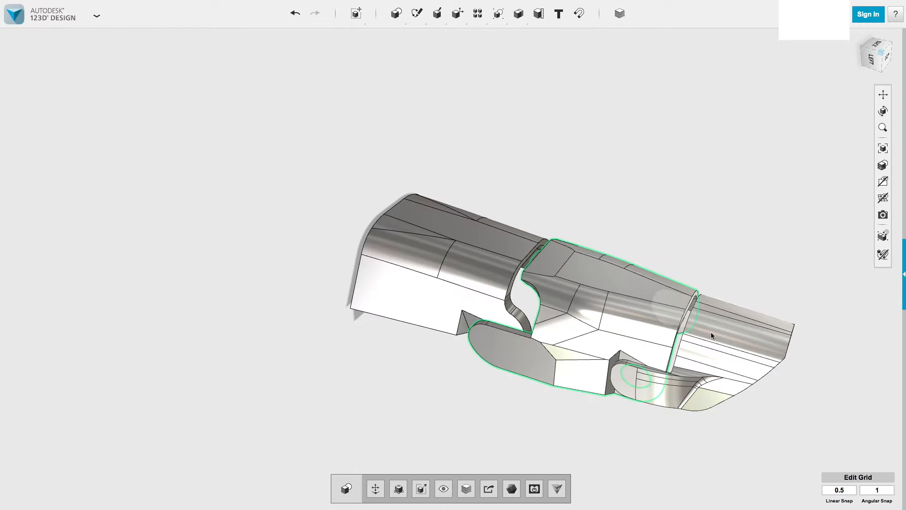
mouse_move(443, 488)
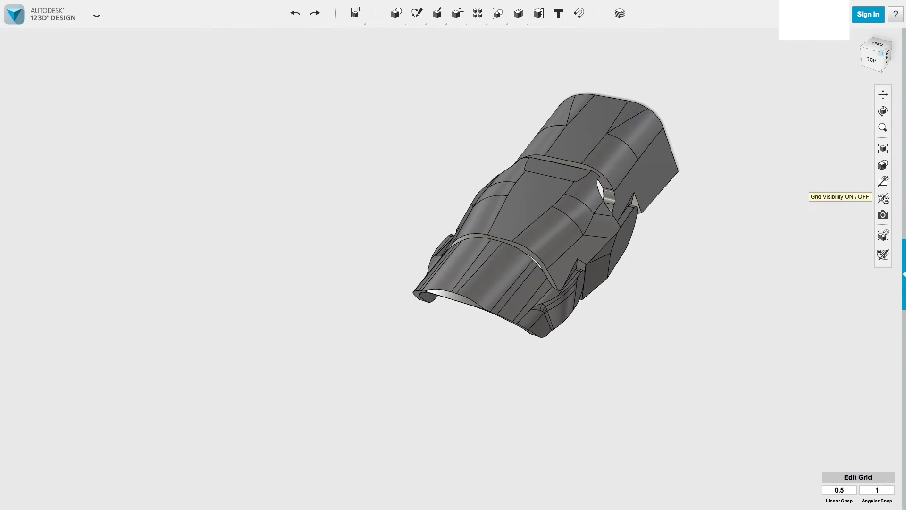
Reveal the Show/Hide Solids and Sketches menu from the navigation bar
left_click(883, 197)
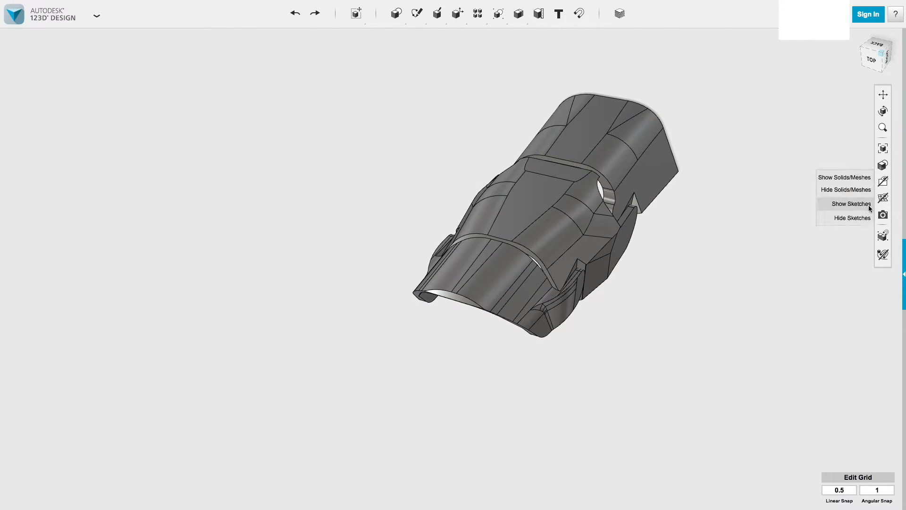
mouse_move(846, 189)
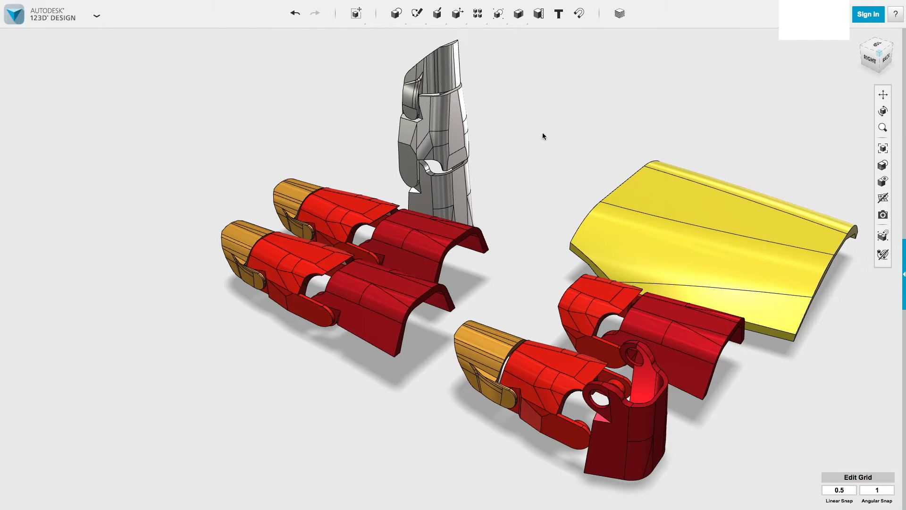
mouse_move(544, 133)
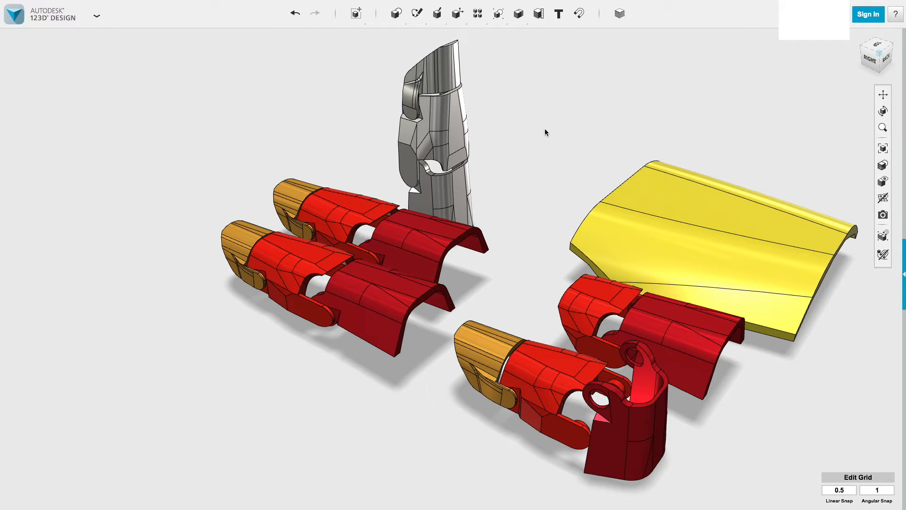
mouse_move(550, 153)
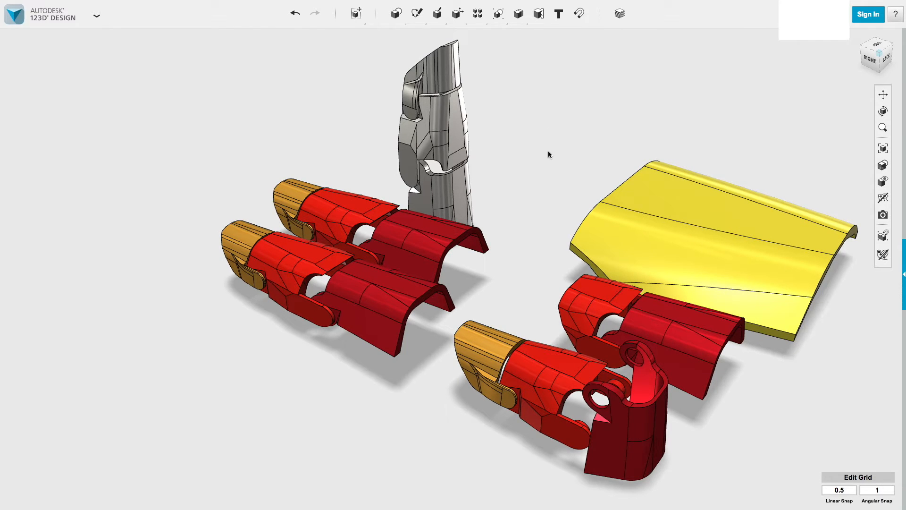